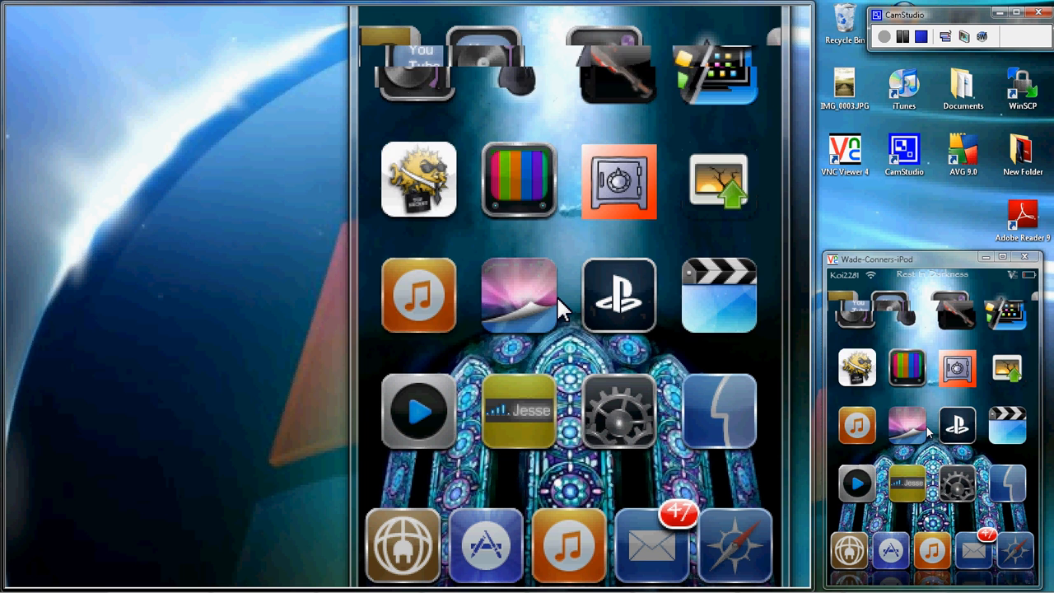
scroll("left", 3)
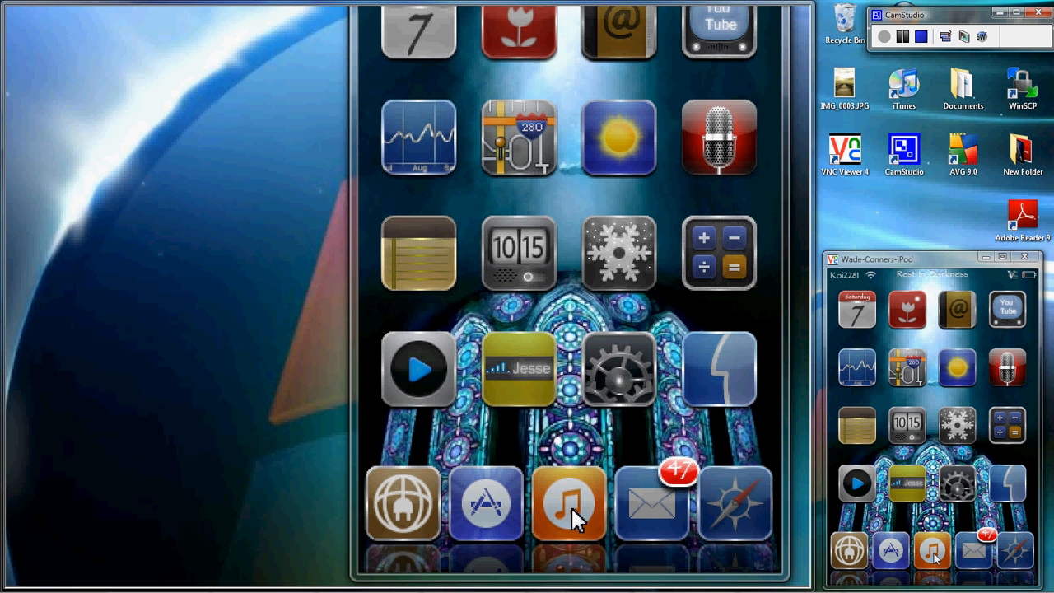
mouse_move(439, 567)
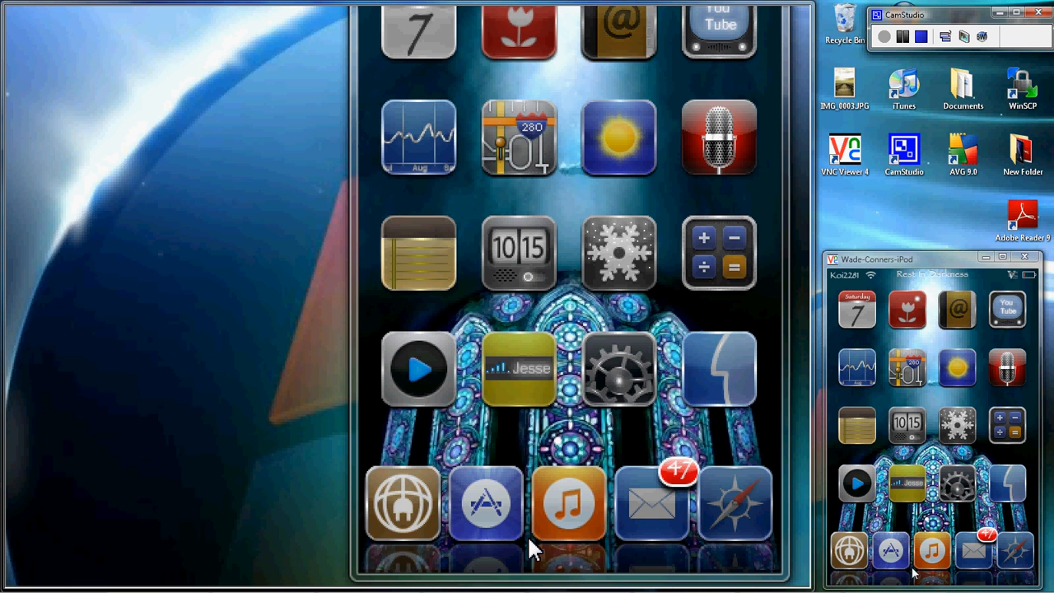
mouse_move(482, 568)
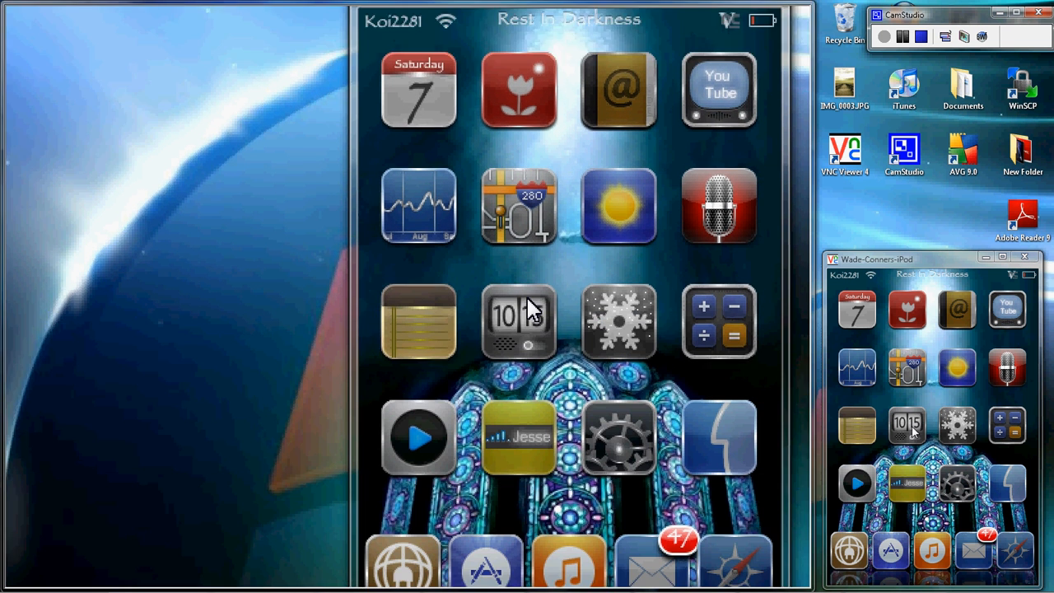
scroll("down", 3)
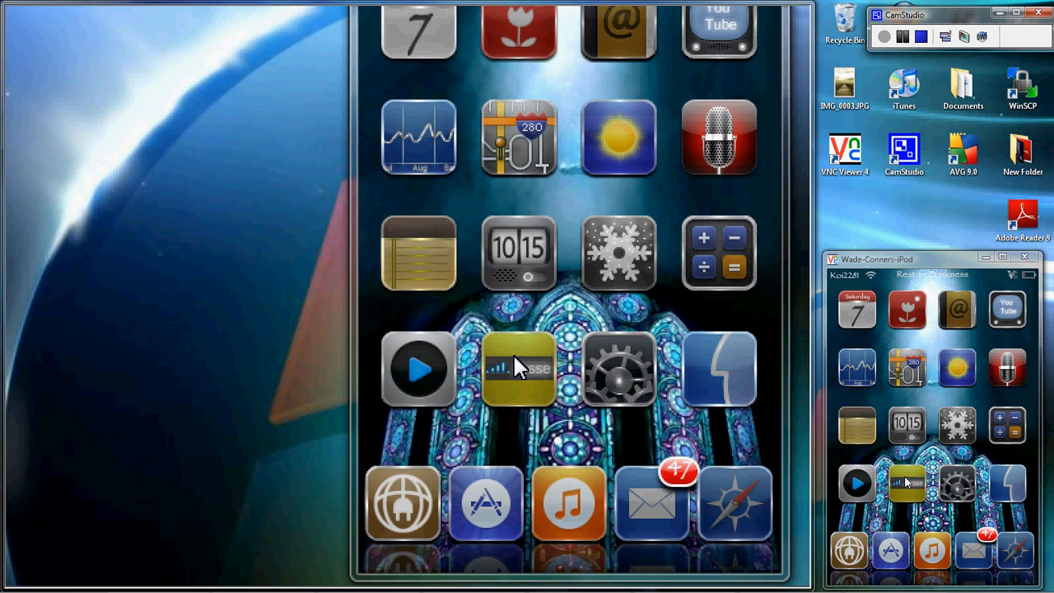